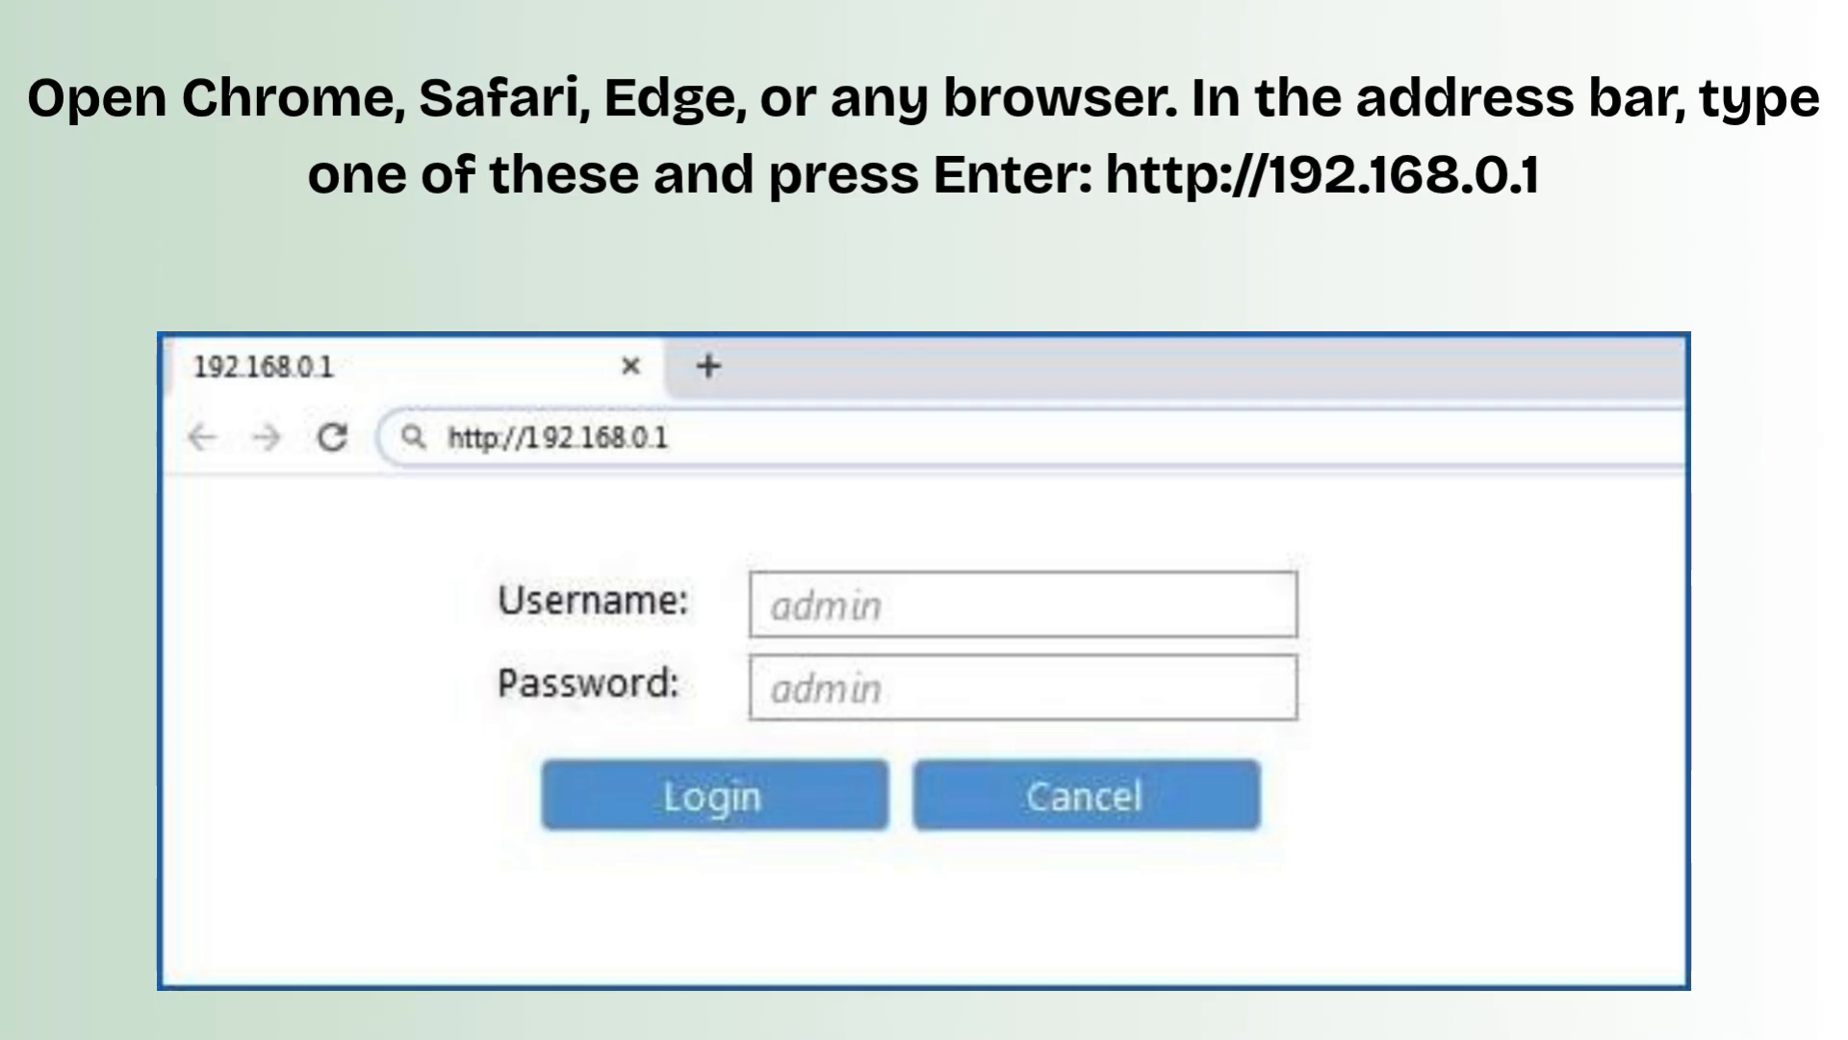
{"action": "left_click", "coordinate": [713, 794]}
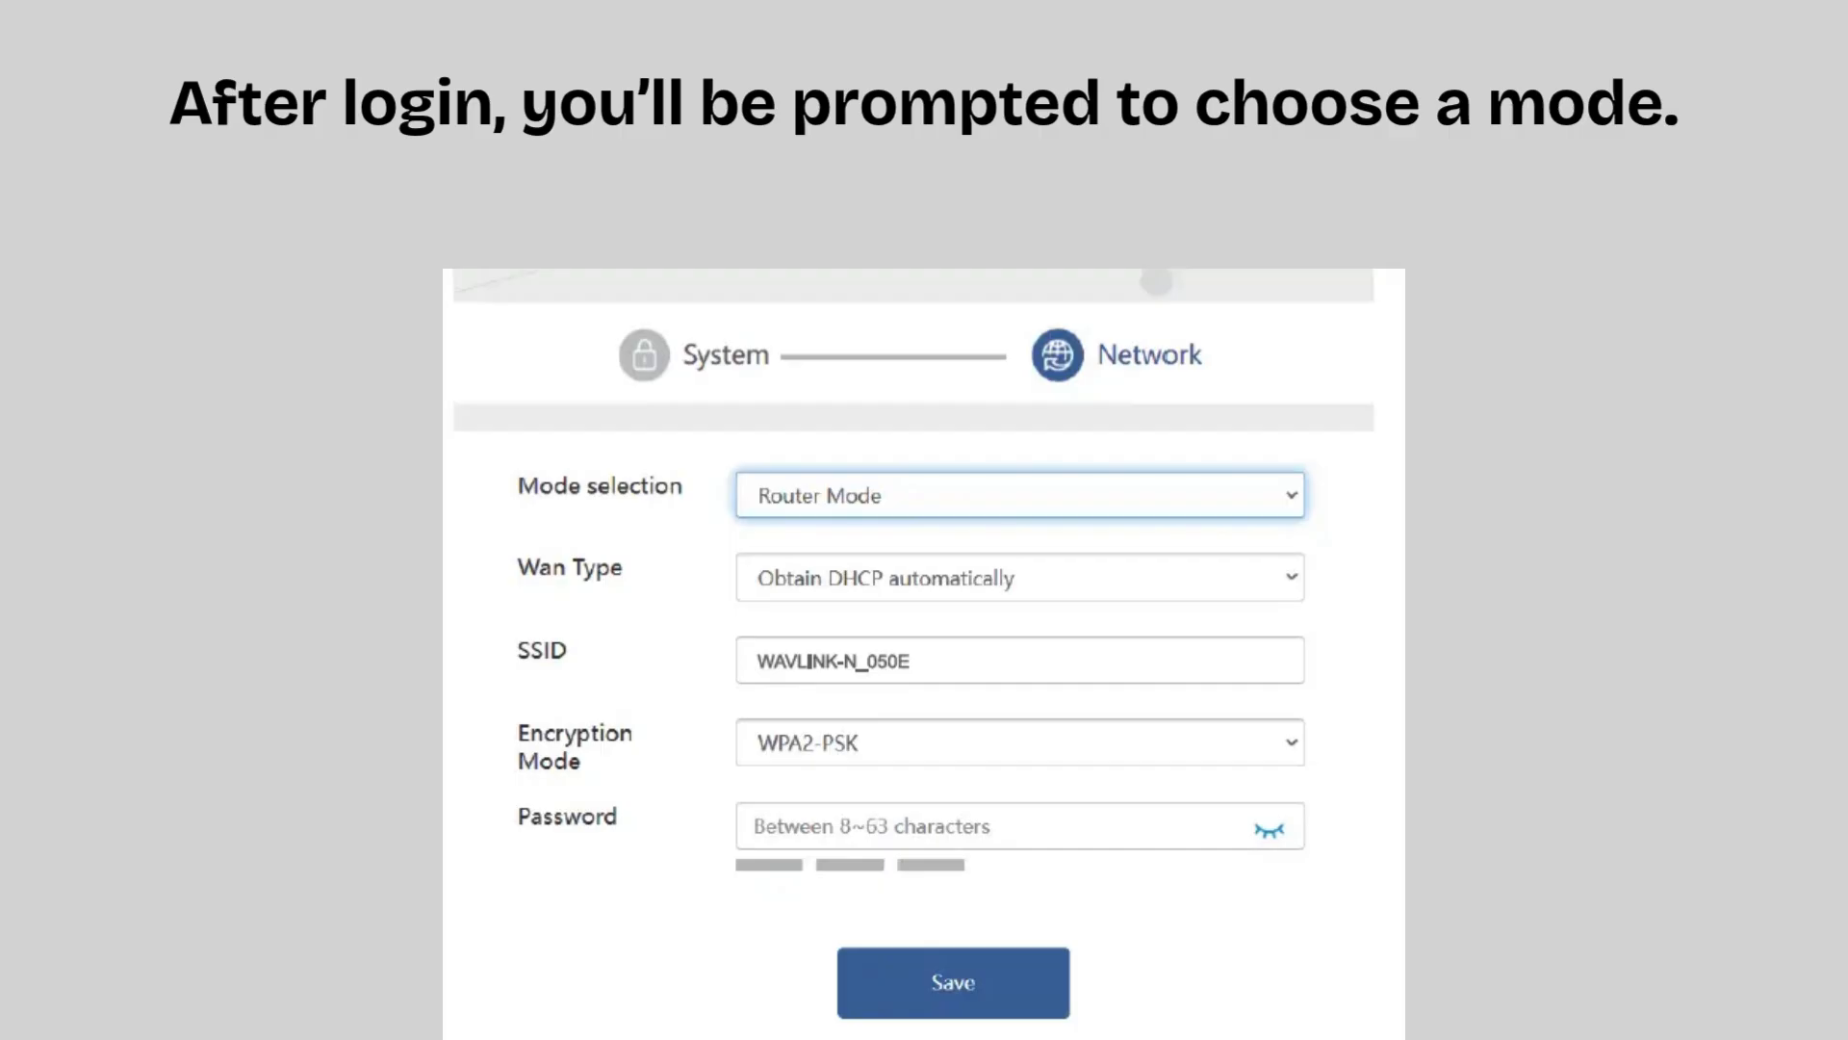